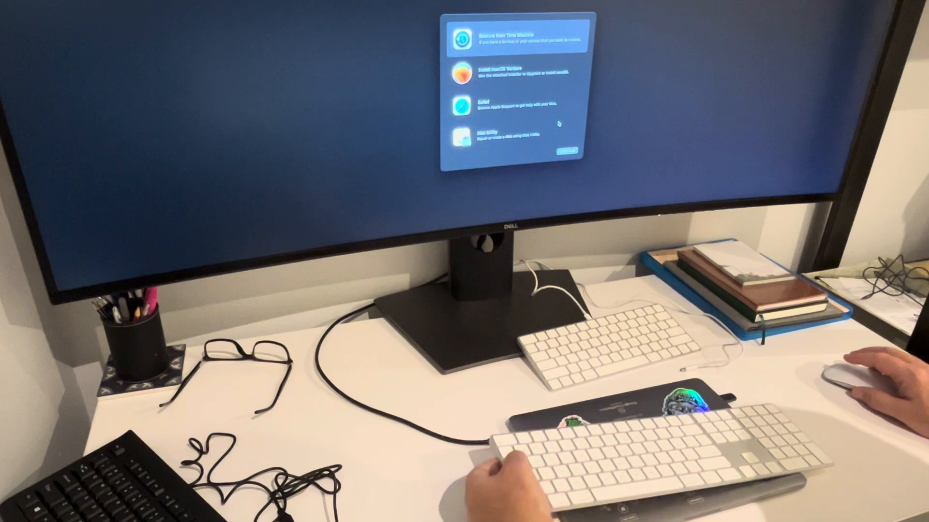
Confirm the inputs work by selecting Disk Utility, then Install macOS Ventura in the utilities menu.
left_click(516, 138)
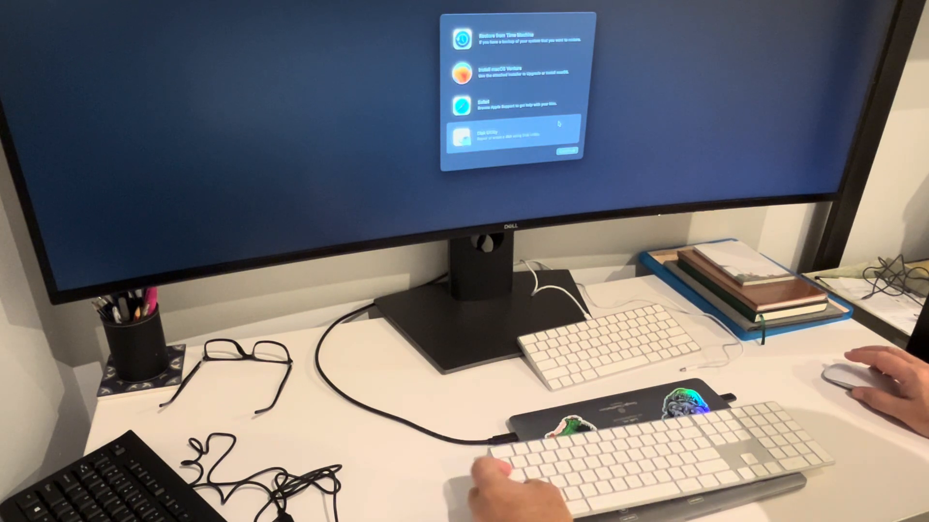
left_click(510, 73)
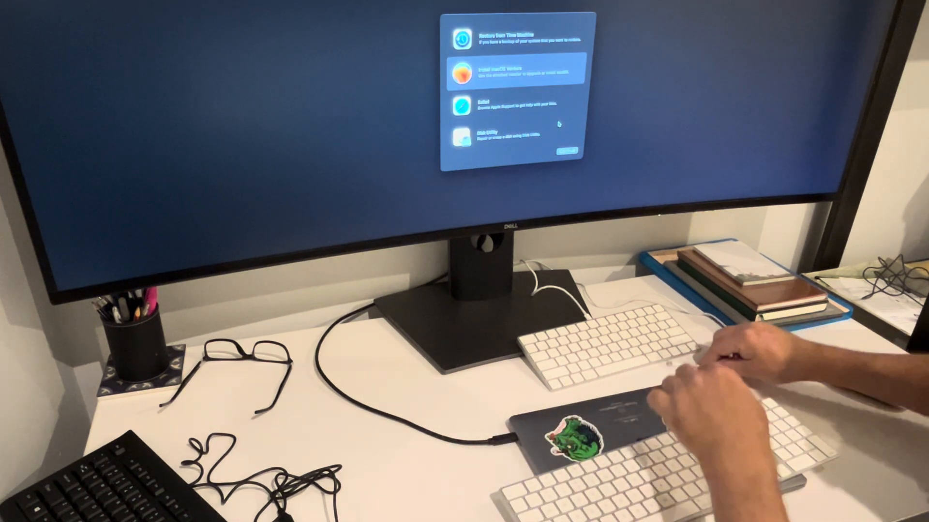